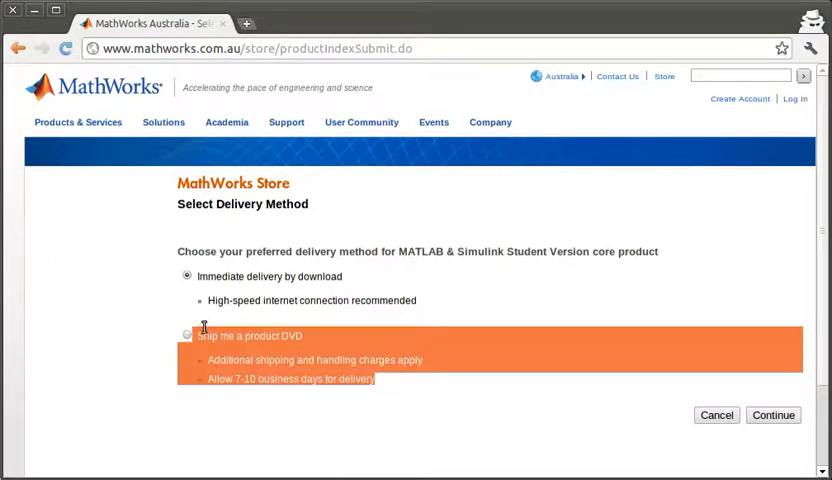
Step: Continue past the delivery method to place MATLAB & Simulink Student Version R2011a (Linux, USD 99.00) in My Cart
click(772, 414)
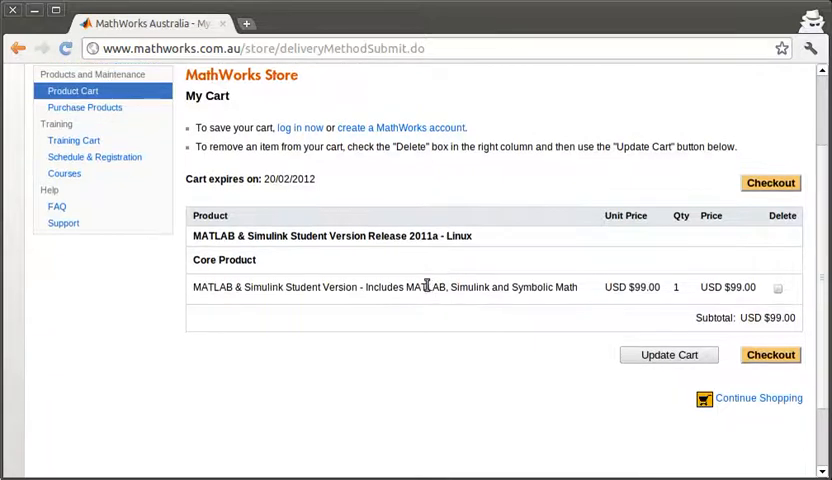